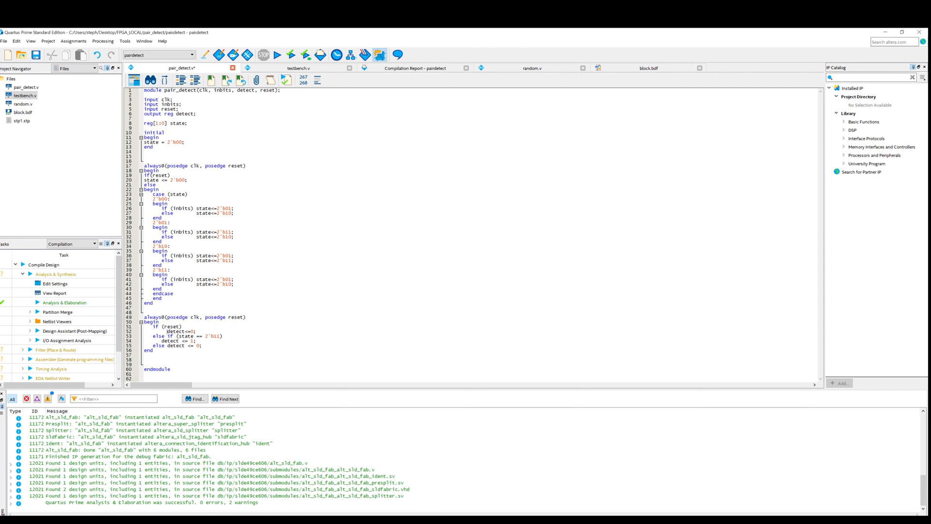
# - Select and inspect blocks in the diagram, including the detect output block
pyautogui.moveTo(138, 166); pyautogui.dragTo(172, 296)
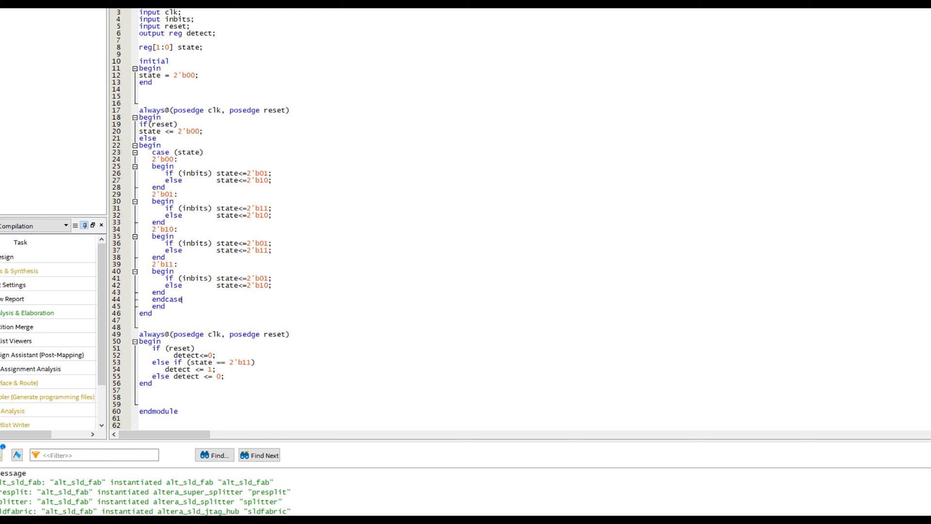
pyautogui.doubleClick(196, 173)
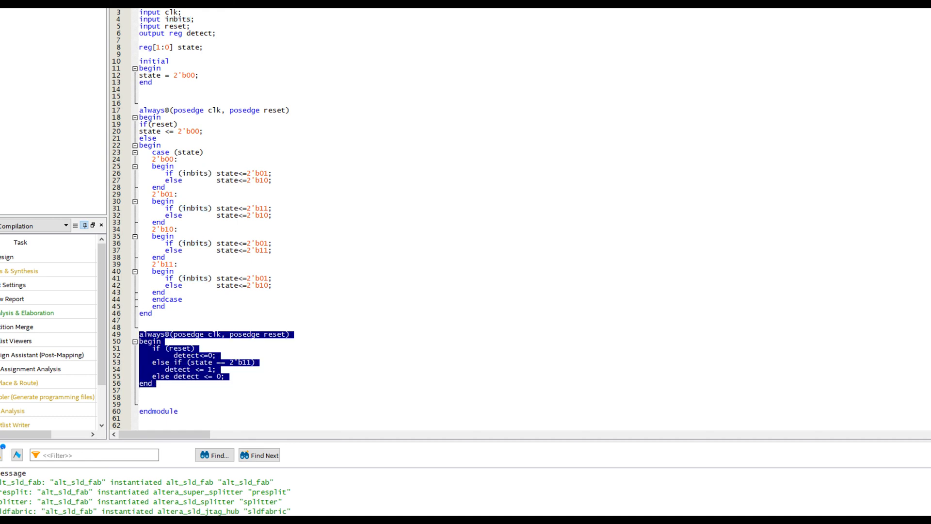
pyautogui.click(218, 368)
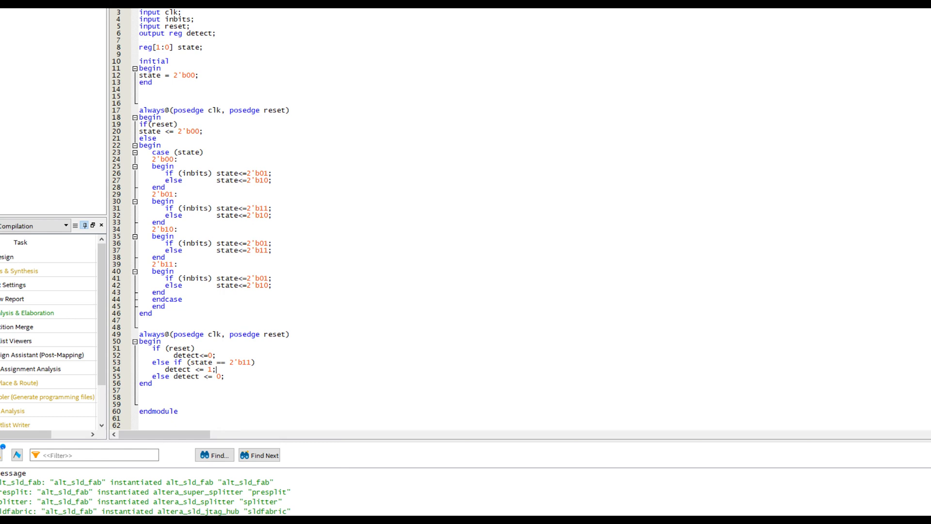
pyautogui.doubleClick(176, 369)
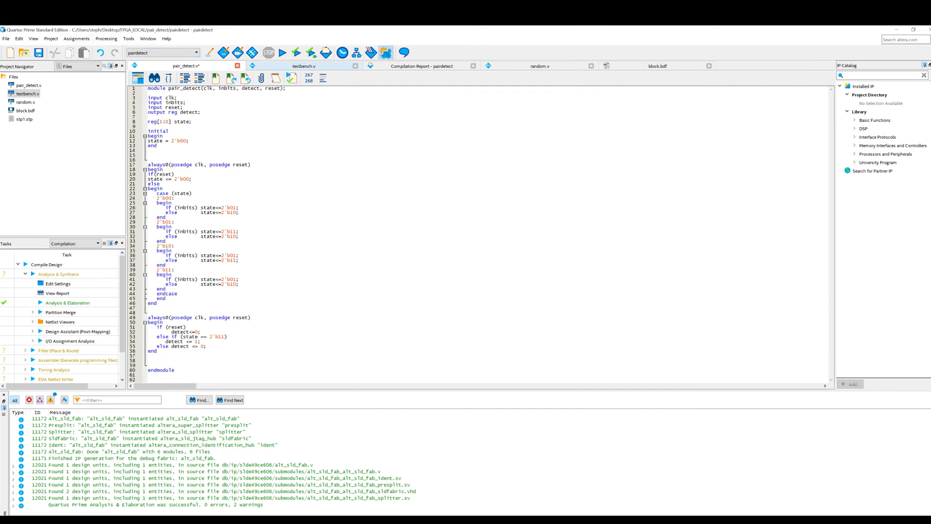
# - Process the modified pair_detect design, saving pair_detect.v when prompted
pyautogui.click(303, 66)
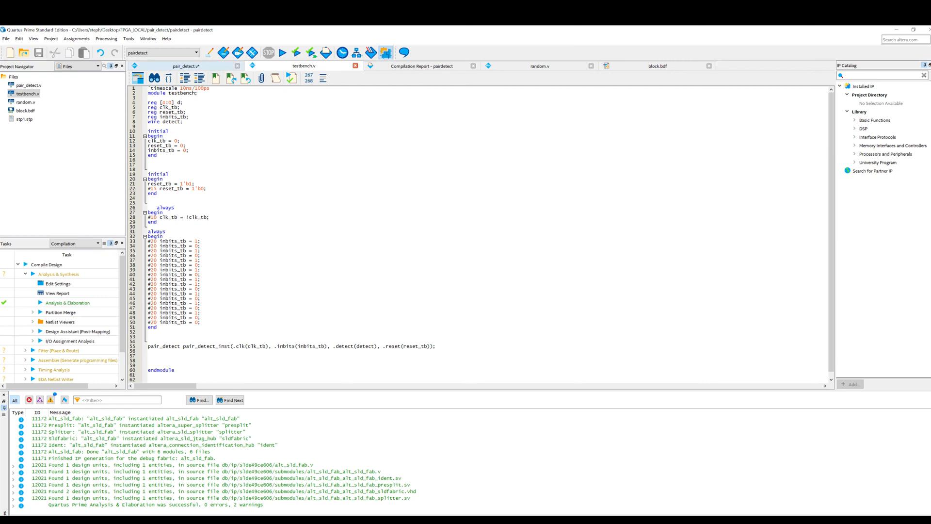
pyautogui.click(107, 39)
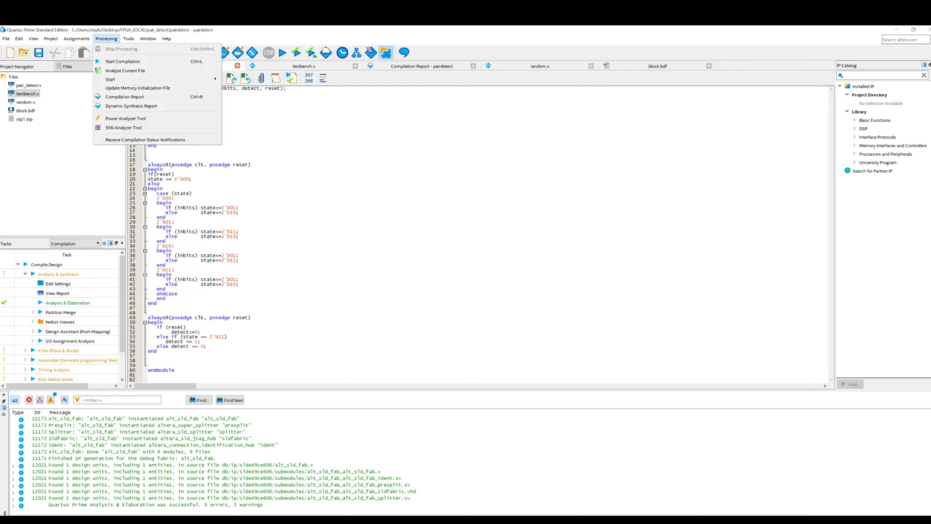
pyautogui.click(129, 39)
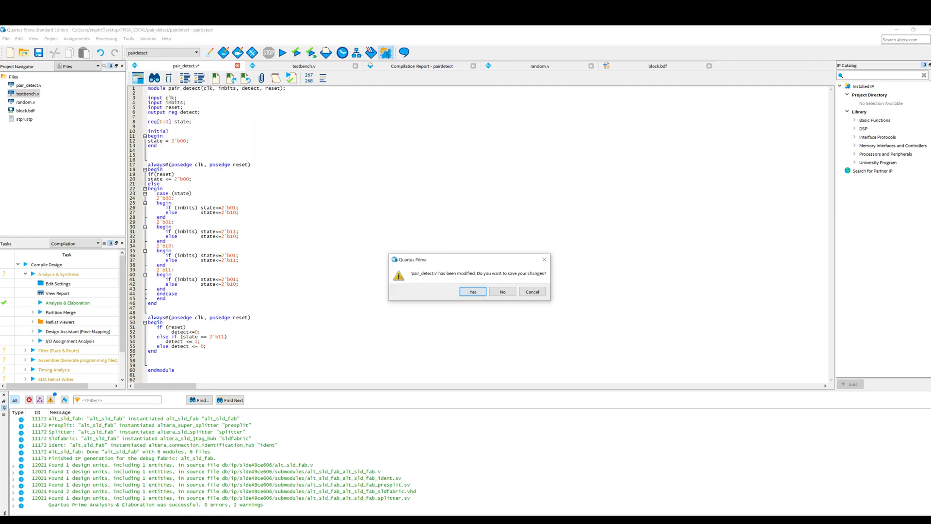
pyautogui.click(473, 291)
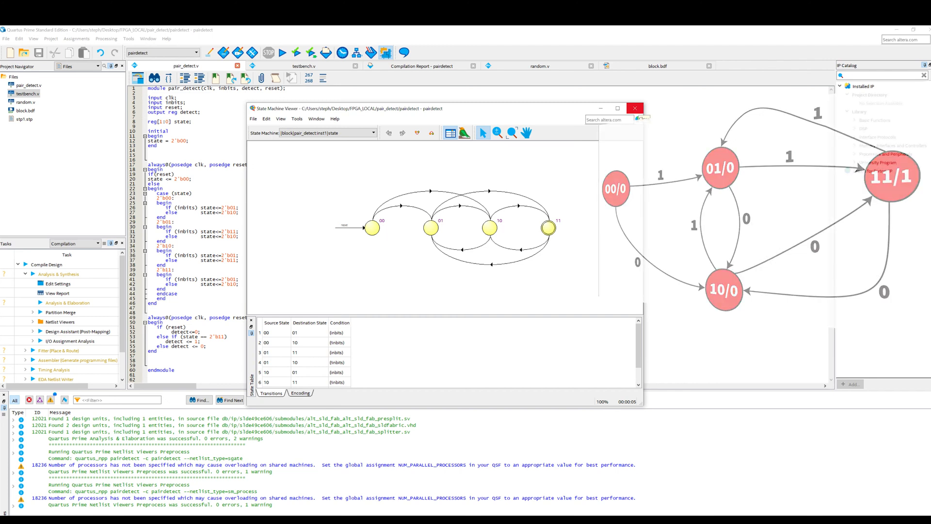
# - Close the State Machine Viewer and return to testbench.v
pyautogui.click(634, 107)
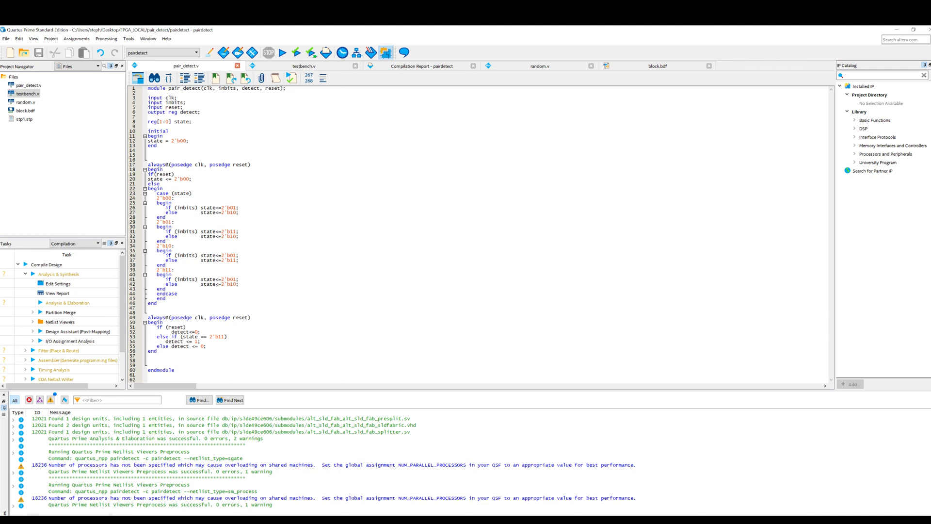
pyautogui.click(304, 66)
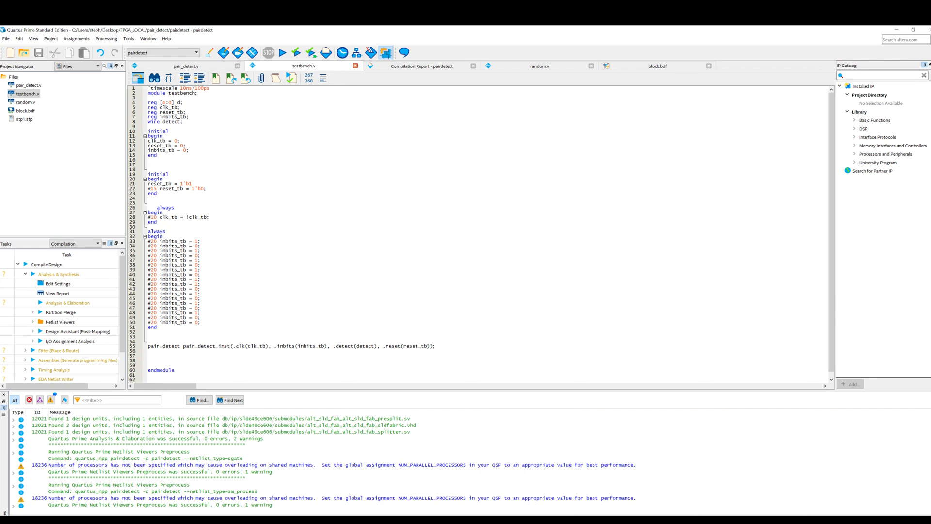
pyautogui.moveTo(142, 241); pyautogui.dragTo(202, 322)
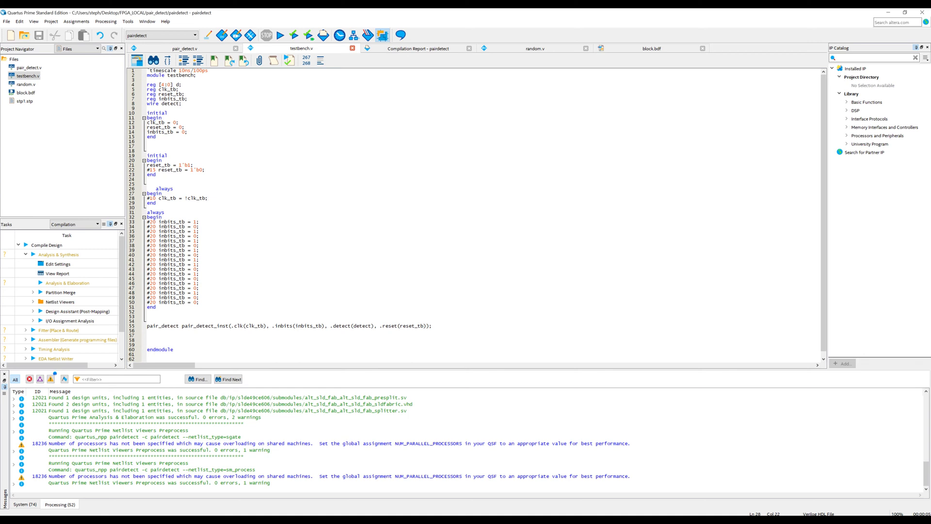
pyautogui.click(187, 48)
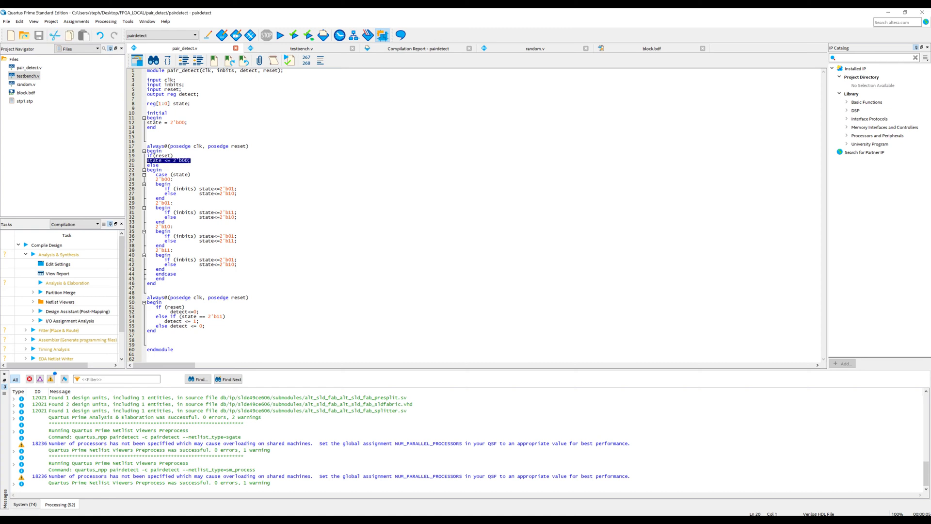
pyautogui.click(308, 48)
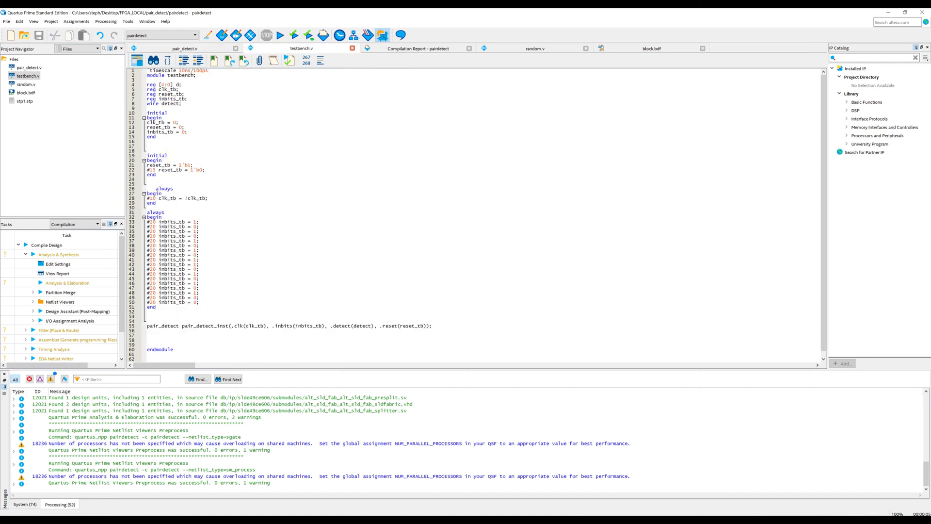
# - Annotate the clock toggle line with the comment '// 20 time tick period'
pyautogui.write('z')
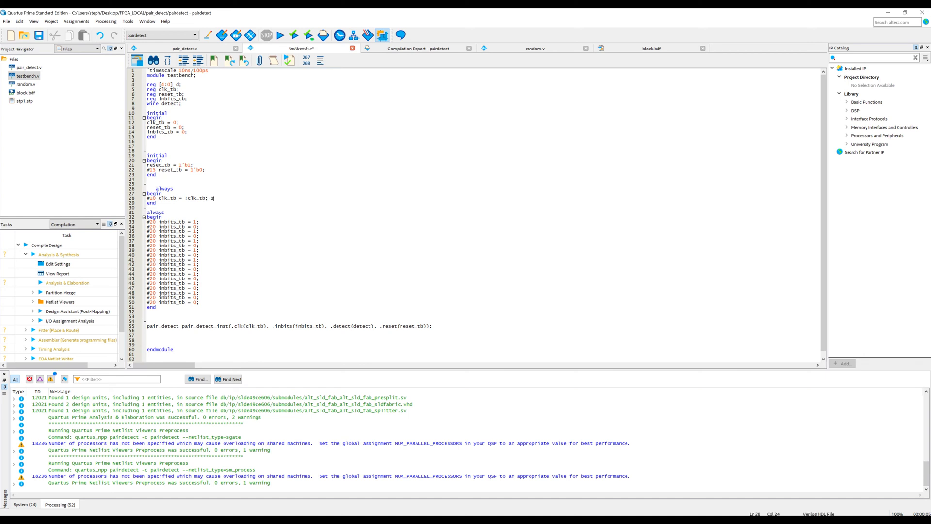
pyautogui.write('/')
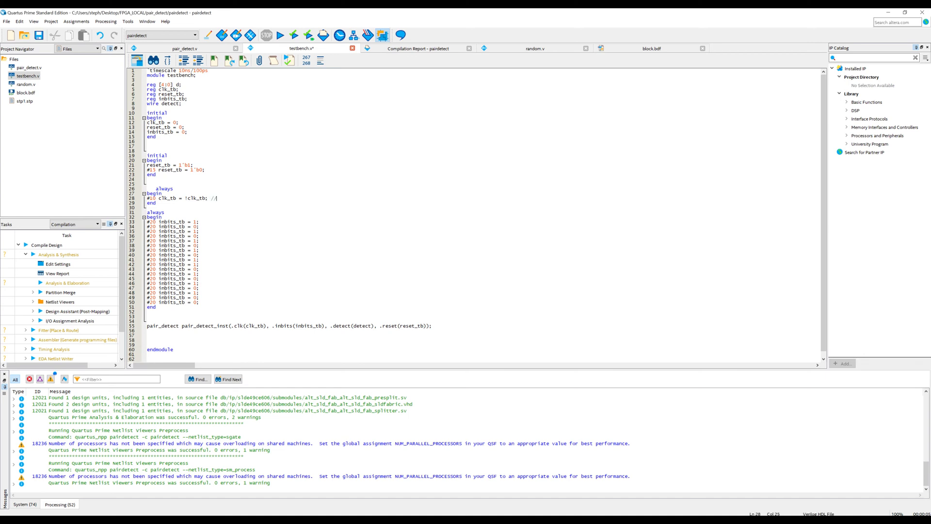
pyautogui.write('20 time')
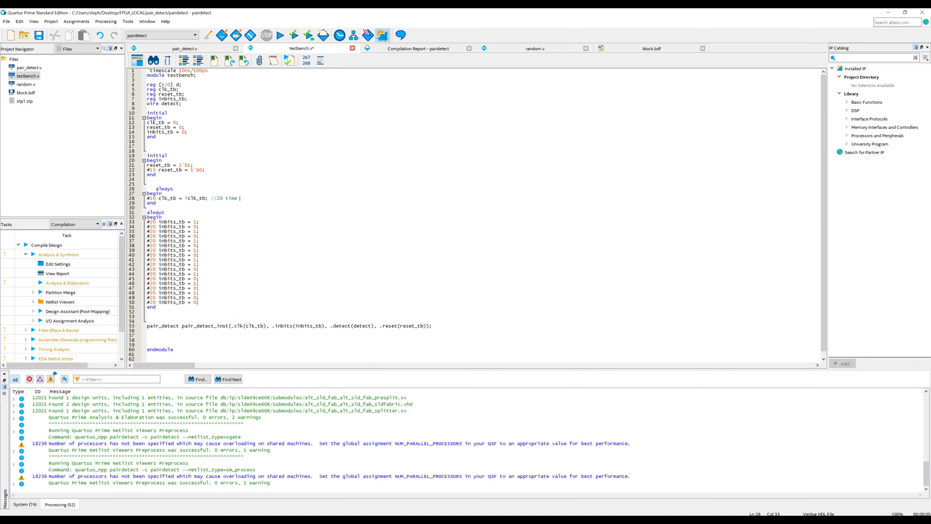
pyautogui.write('tick period')
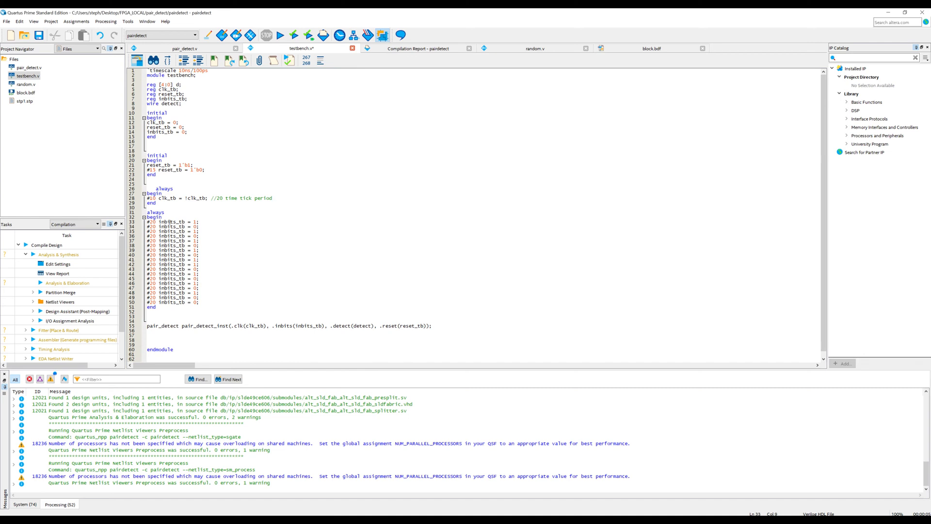
# - Highlight every use of inbits_tb, then show the compilation report's Flow Summary
pyautogui.doubleClick(170, 221)
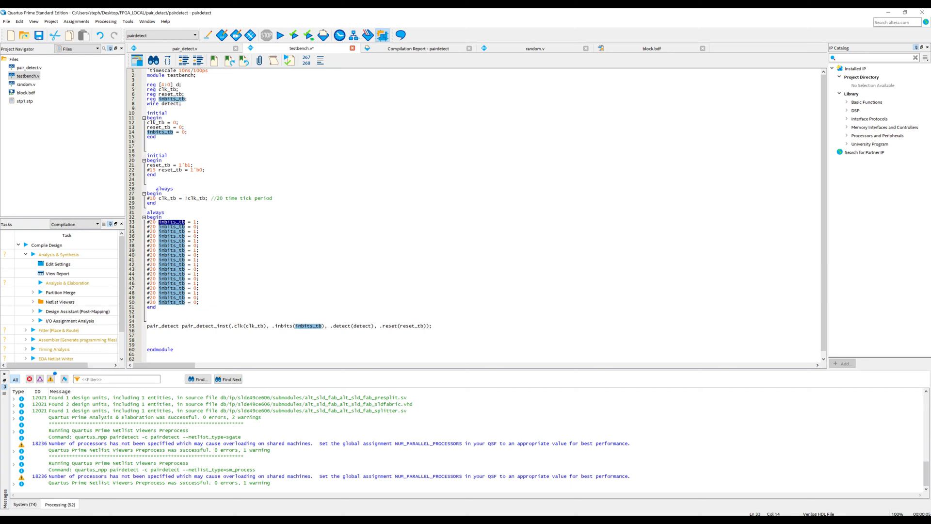
pyautogui.click(105, 21)
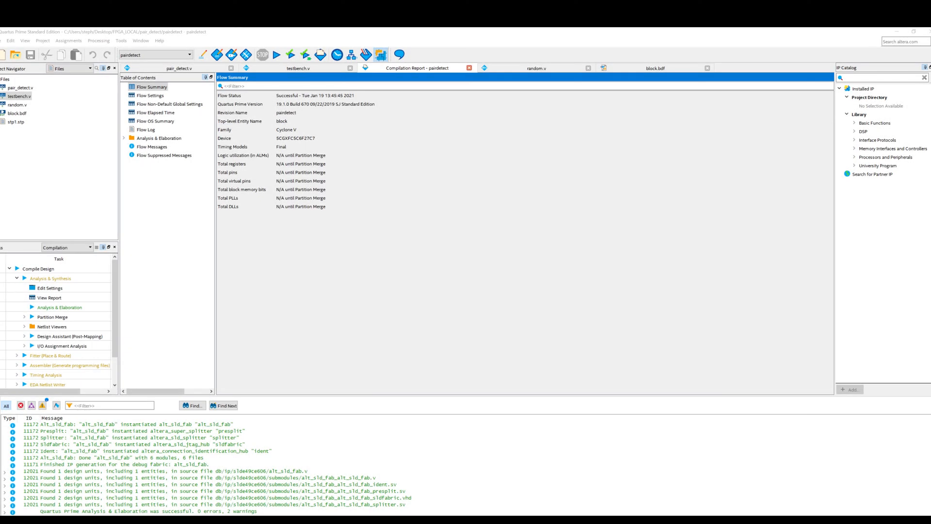
pyautogui.click(122, 41)
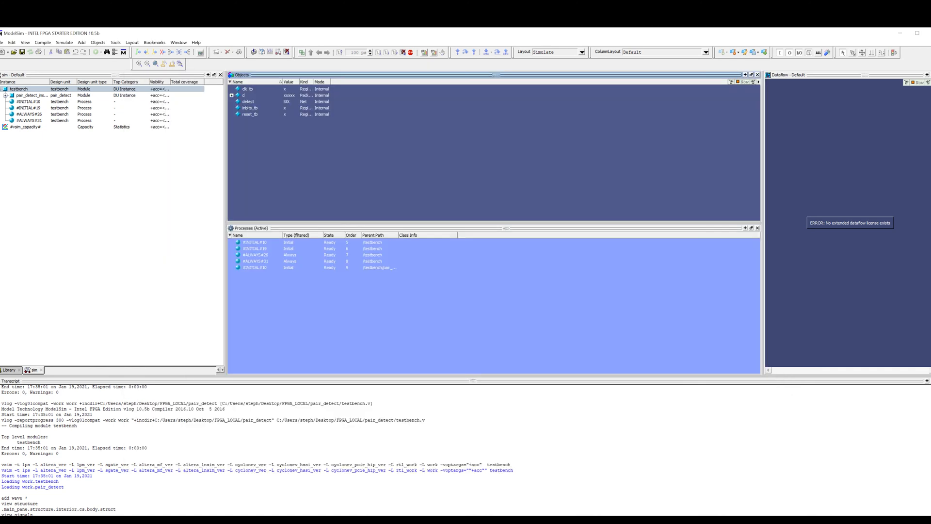
# - Show the testbench signals d, clk_tb, reset_tb, inbits_tb and detect as waveforms
pyautogui.click(68, 42)
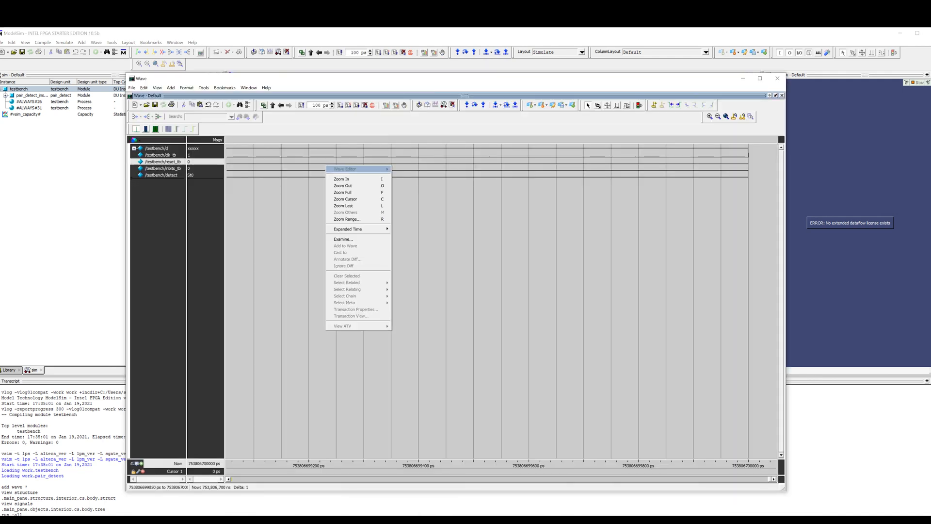
# - Inspect the clk_tb, reset_tb, inbits_tb and detect waveforms in the Wave window
pyautogui.click(343, 192)
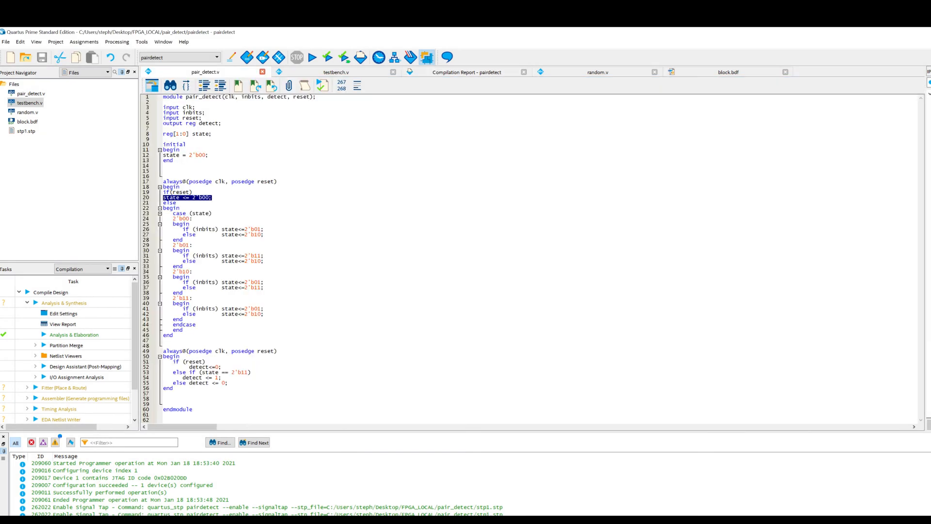
# - Bring up the file actions for pair_detect.v to create its symbol file
pyautogui.rightClick(27, 93)
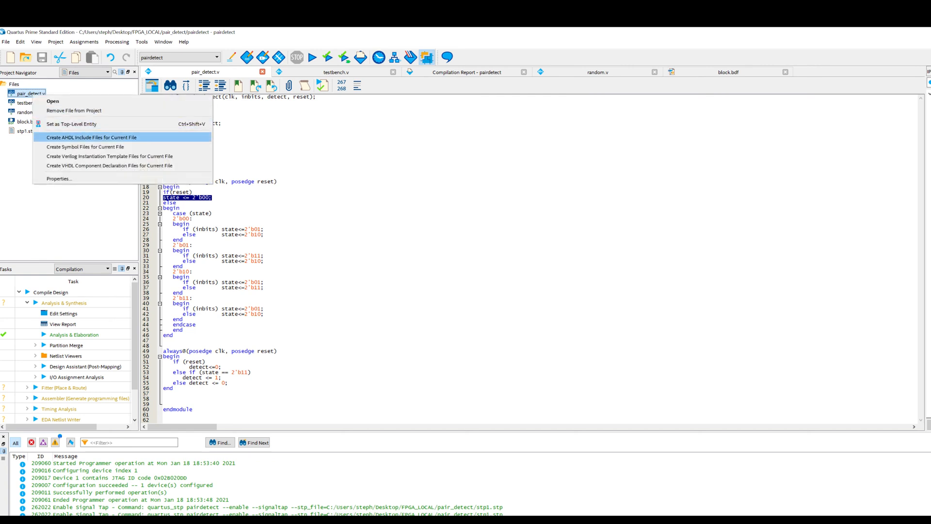
pyautogui.moveTo(70, 124)
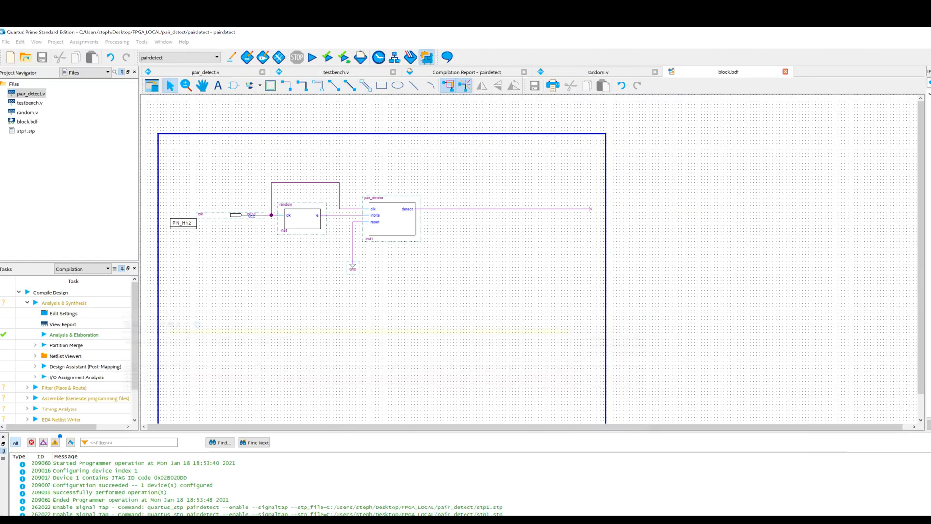
# - Select the random block in block.bdf and open its random.v source
pyautogui.click(302, 219)
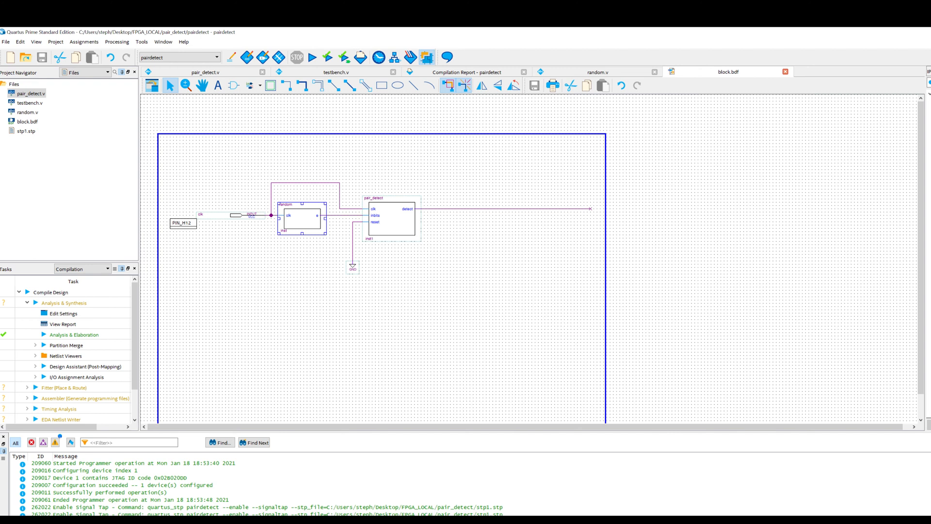
pyautogui.click(597, 72)
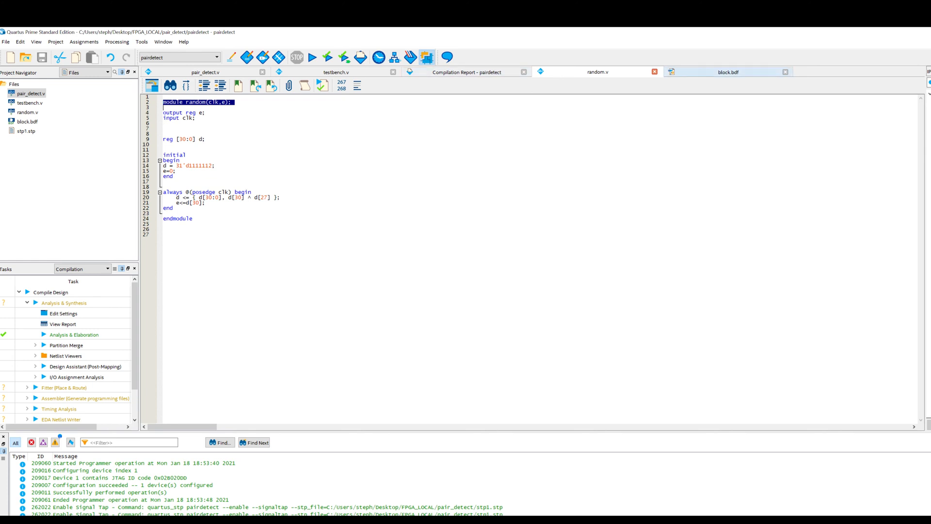
pyautogui.click(728, 72)
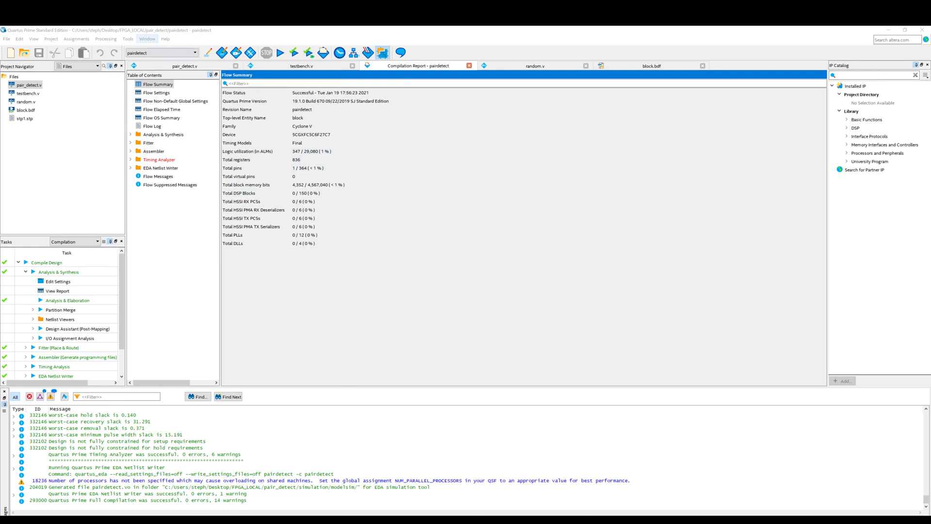
# - List the available tools after the successful compilation
pyautogui.click(128, 39)
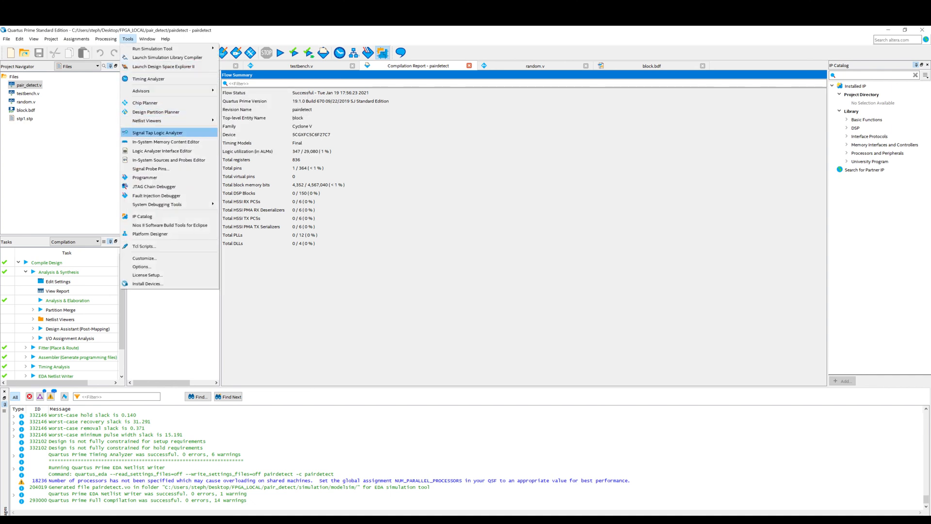
# - Launch the Signal Tap Logic Analyzer for the compiled design
pyautogui.click(157, 132)
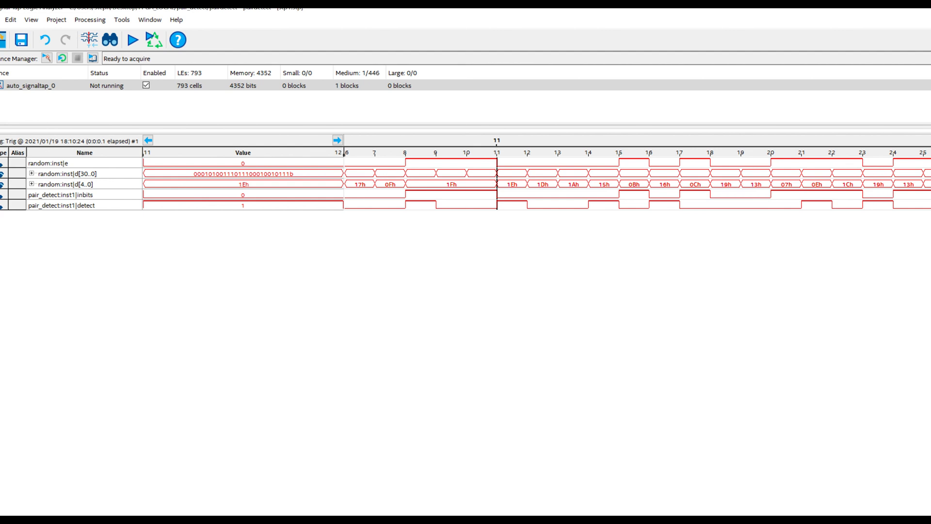
# - Select the inbits trace and run a fresh acquisition of the random, inbits and detect signals
pyautogui.click(61, 194)
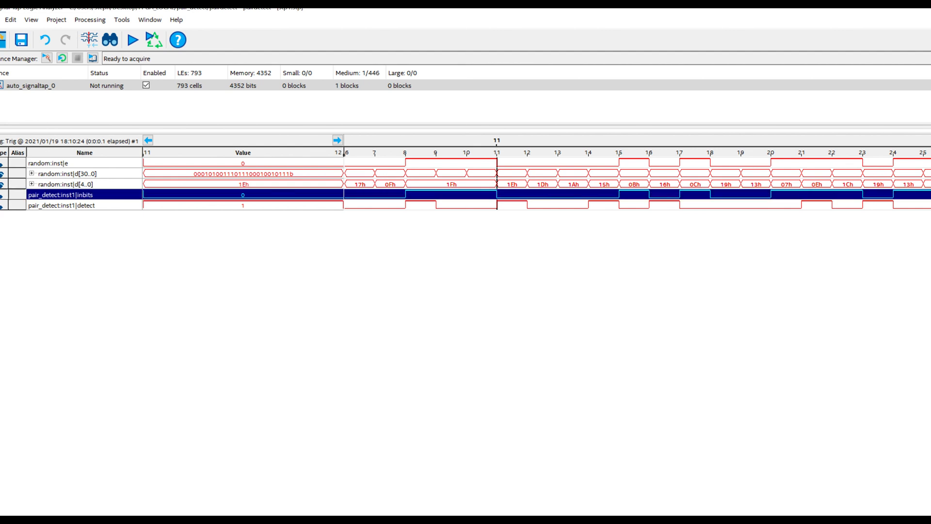
pyautogui.click(58, 205)
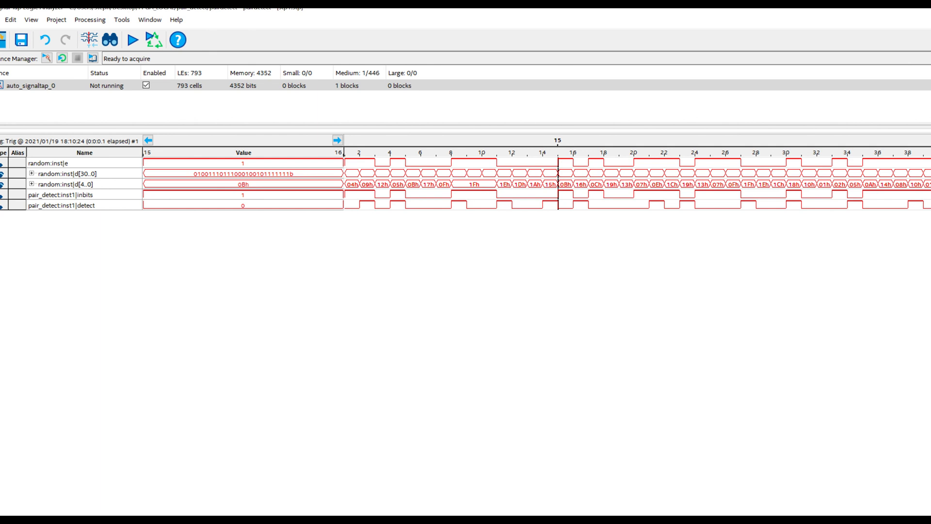
pyautogui.click(131, 40)
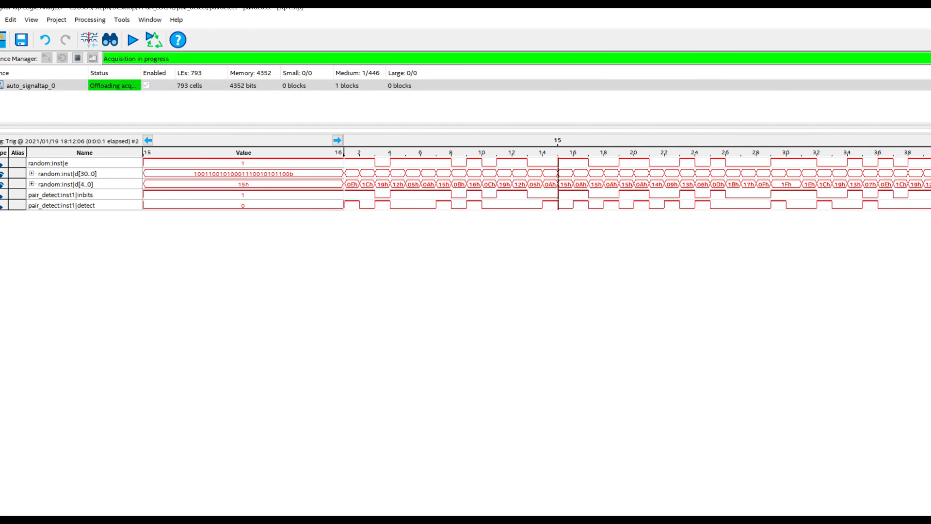